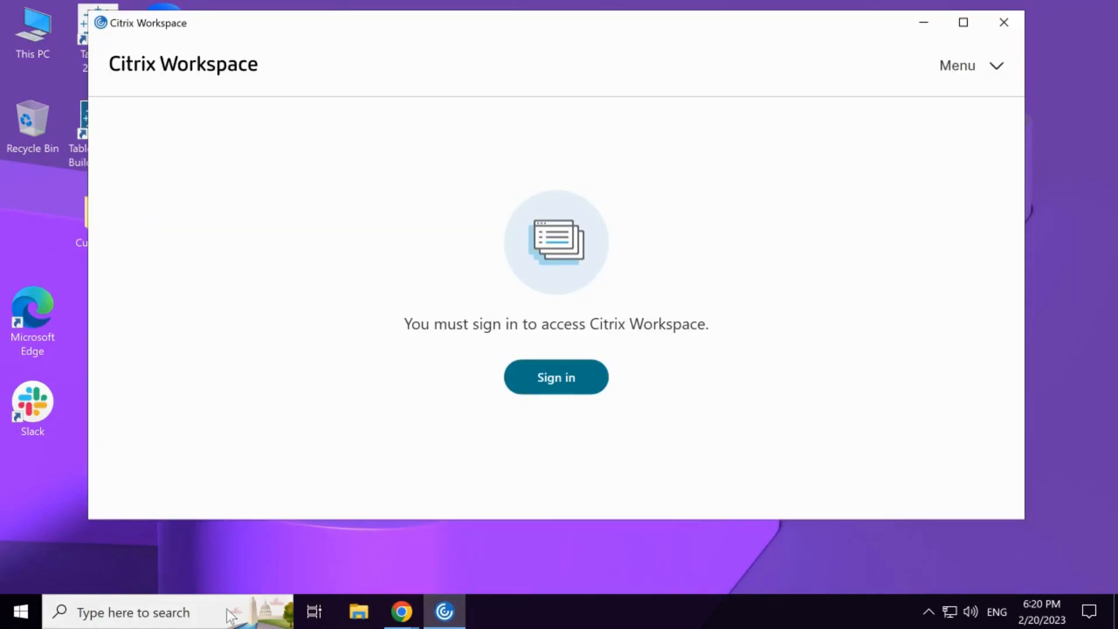
# - Attempt to sign in and get Access is denied because the device fails requirements
pyautogui.click(135, 611)
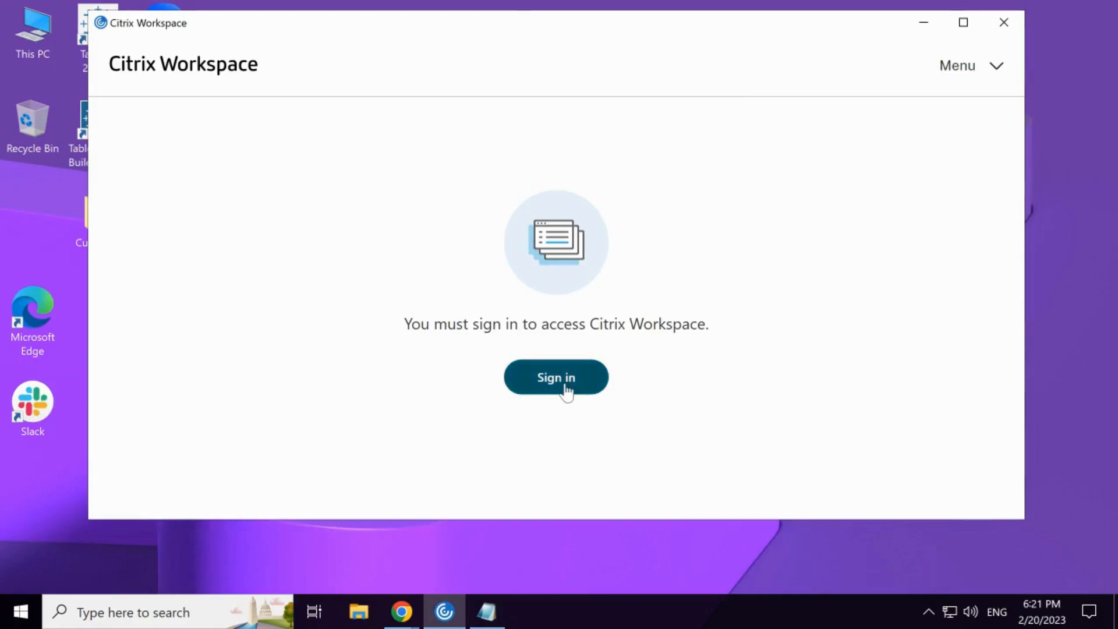
pyautogui.click(556, 376)
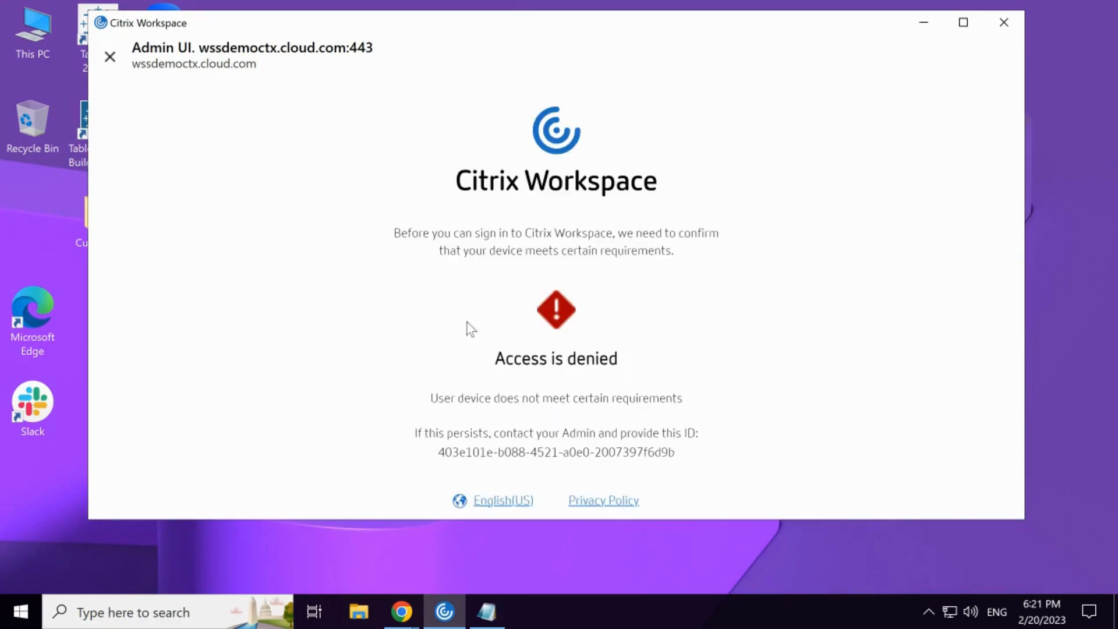
pyautogui.moveTo(392, 233); pyautogui.dragTo(481, 232)
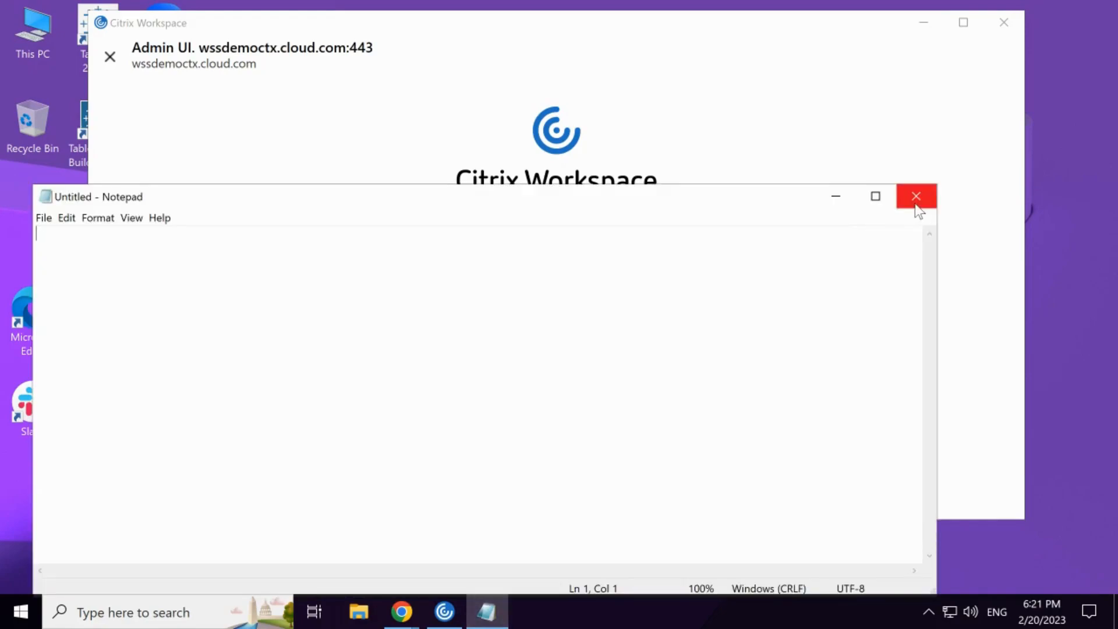
# - Close the blank Notepad window and start a fresh Workspace sign-in showing the username/password form
pyautogui.click(916, 196)
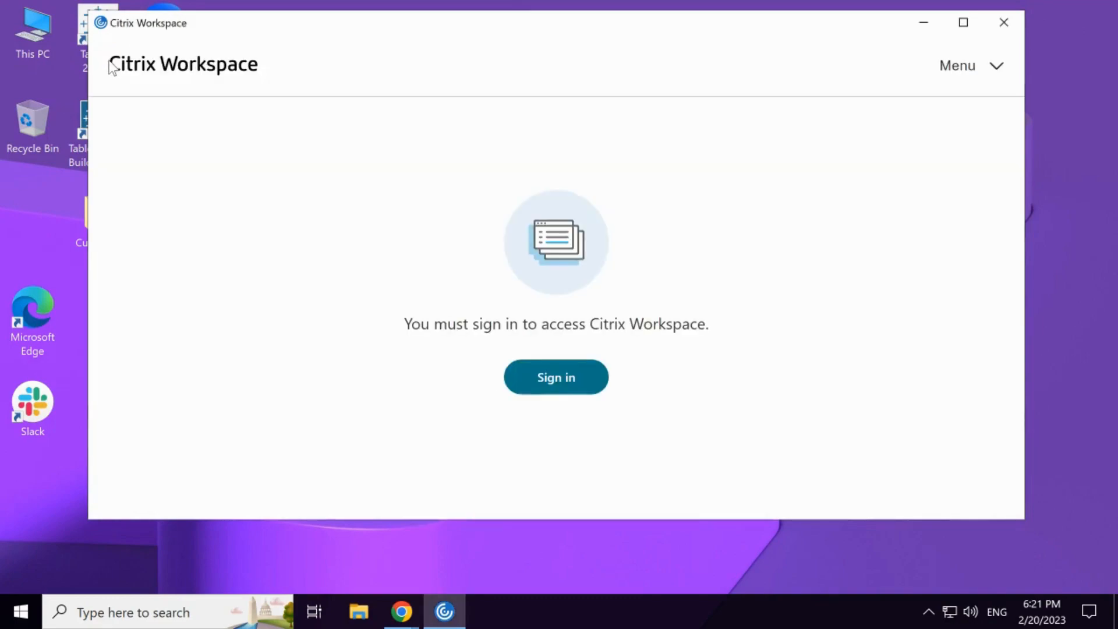
pyautogui.click(556, 376)
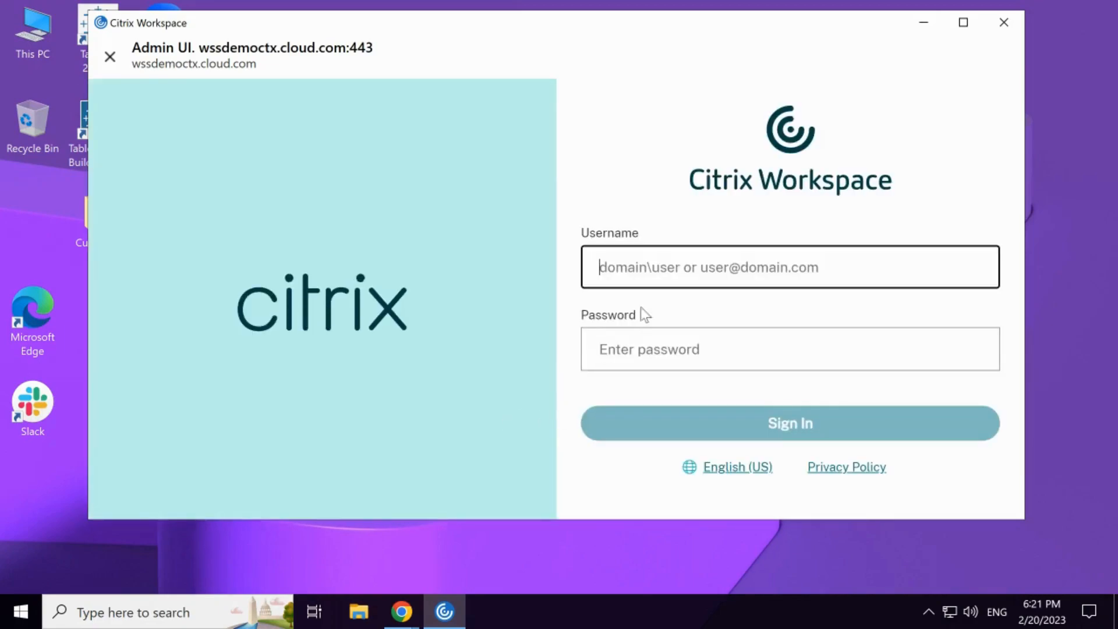
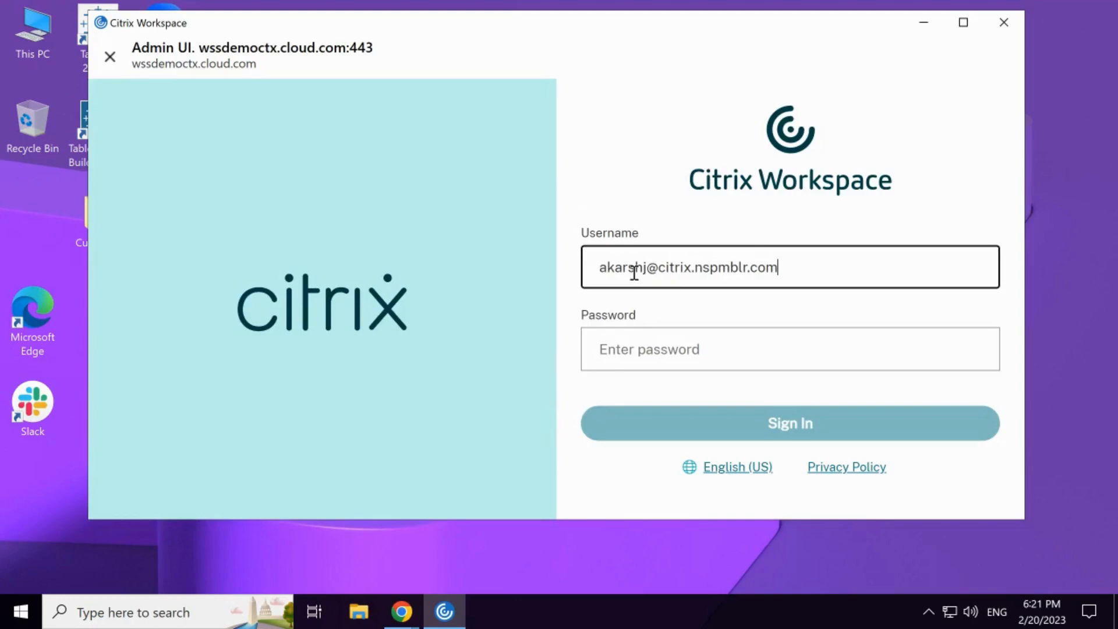
pyautogui.click(789, 348)
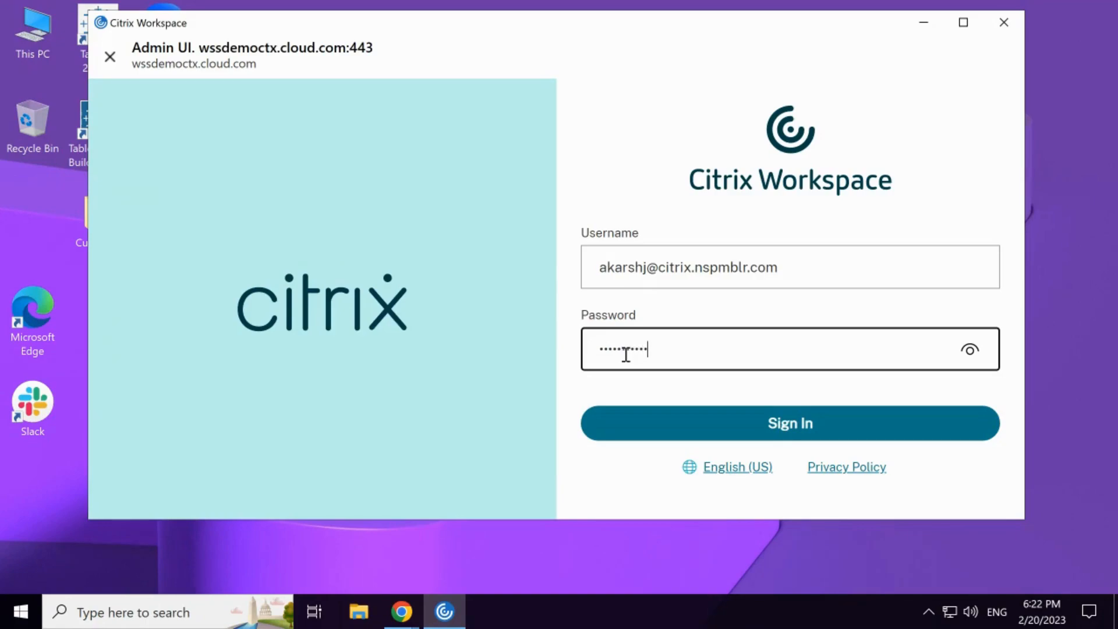
pyautogui.click(790, 423)
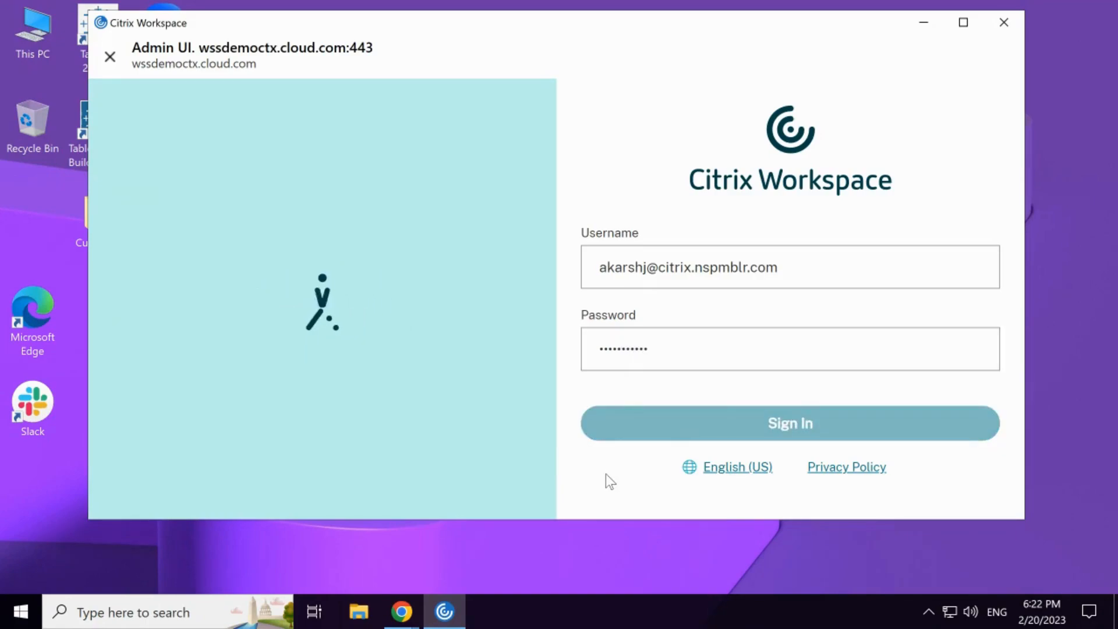
# - Wait for sign-in to complete and the Home page listing Zoom - NC and Teams - NC to load
pyautogui.click(789, 421)
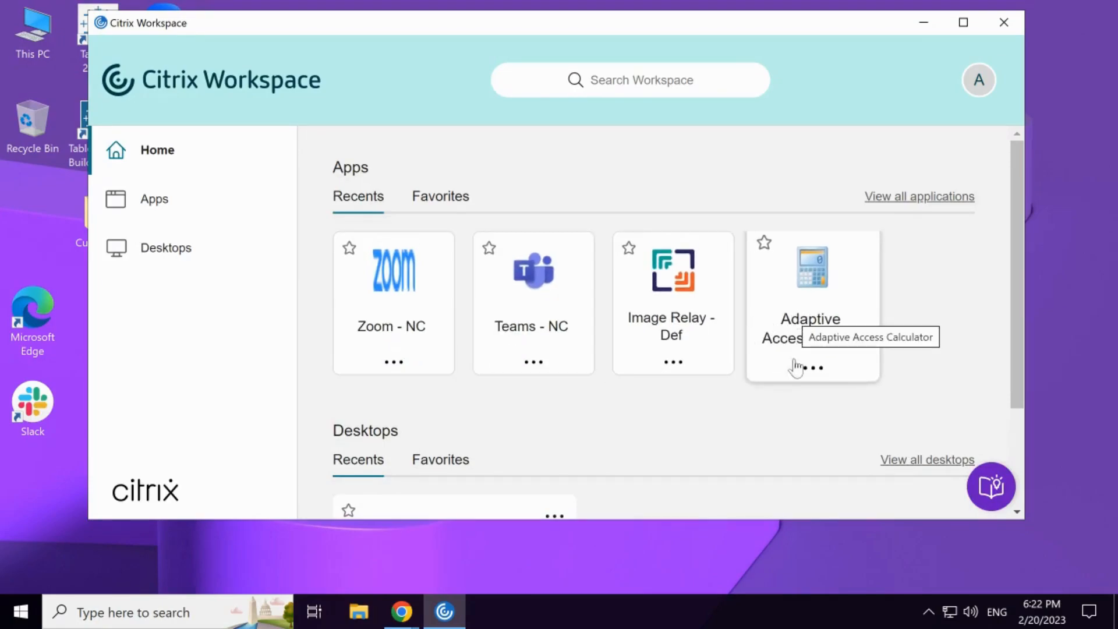
# - Show the account menu from the top-right avatar with Settings, Refresh and Log Out options
pyautogui.scroll(-3)
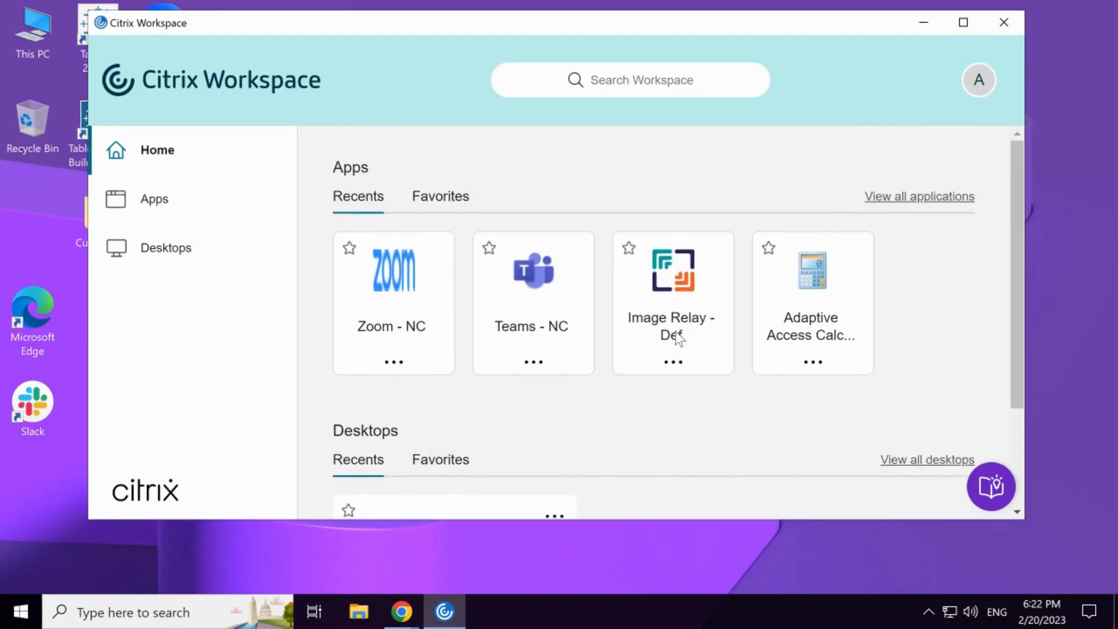
pyautogui.click(976, 79)
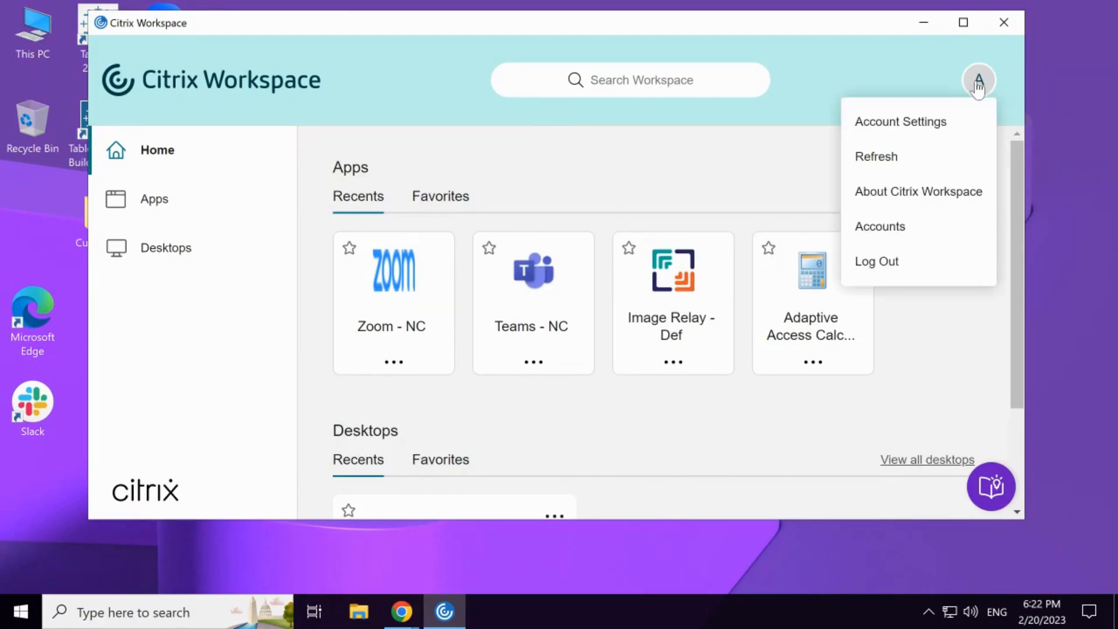
pyautogui.moveTo(877, 261)
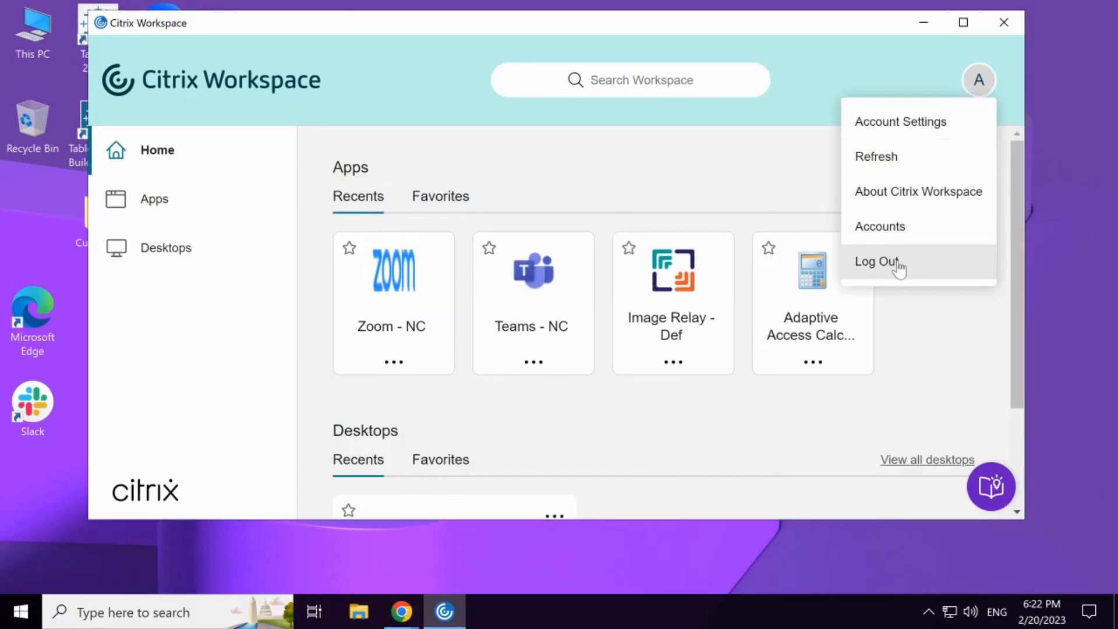